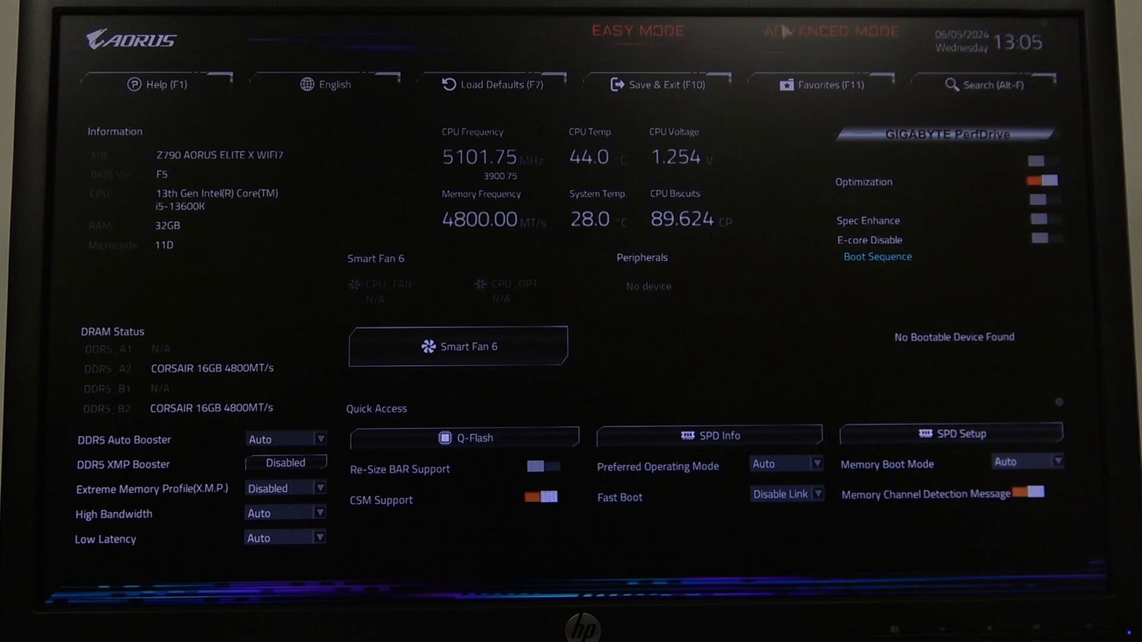
- Enter Advanced Mode and show the IO Ports list under the Settings tab
{"action": "left_click", "coordinate": [830, 31]}
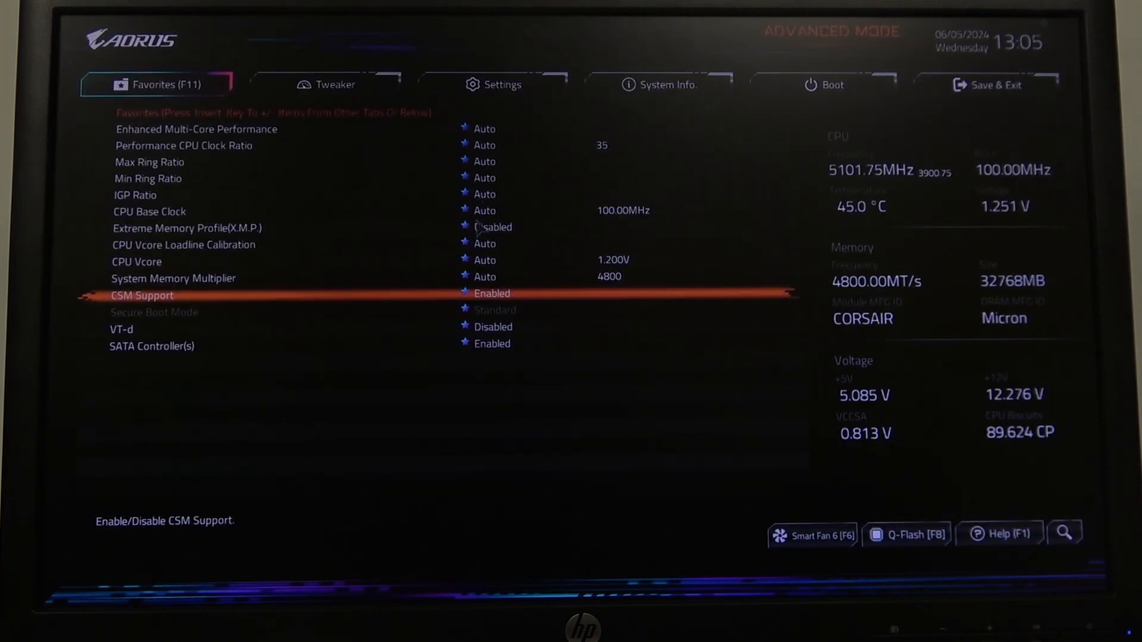
{"action": "left_click", "coordinate": [501, 85]}
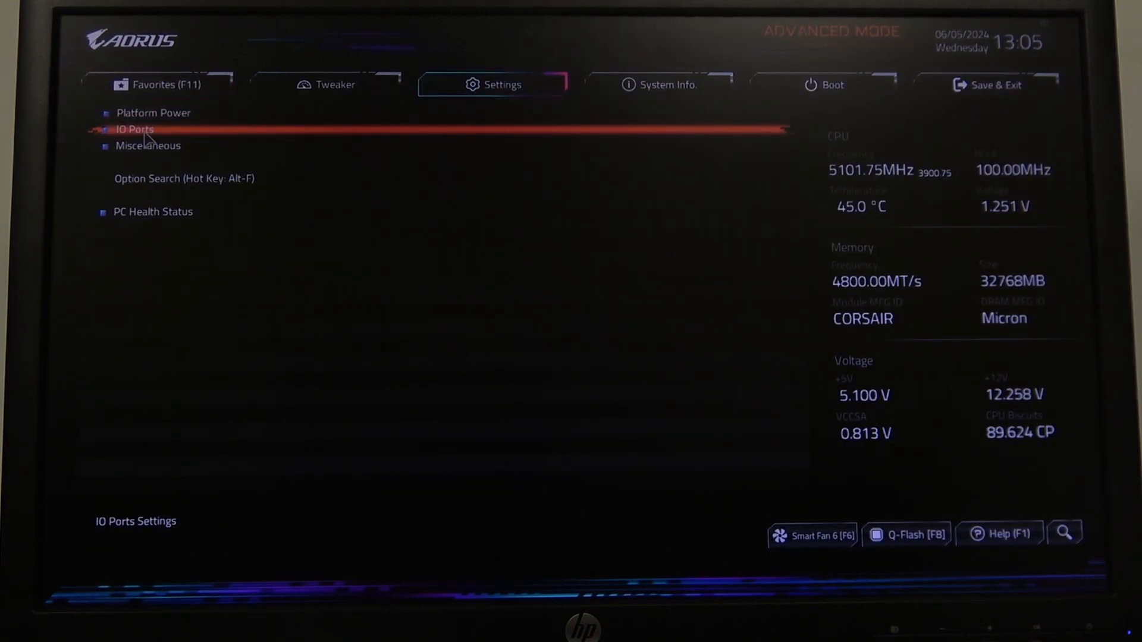
{"action": "left_click", "coordinate": [134, 129]}
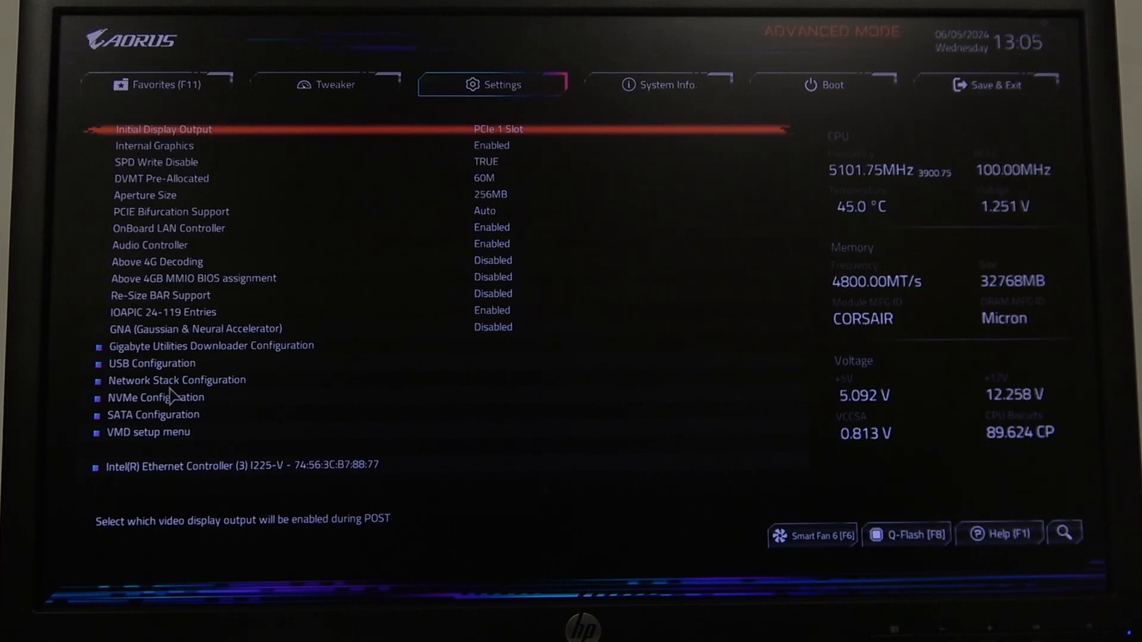
- In USB Configuration view Legacy USB Support's Enabled/Disabled/Auto choices, keep Enabled, return to Favorites
{"action": "left_click", "coordinate": [152, 363]}
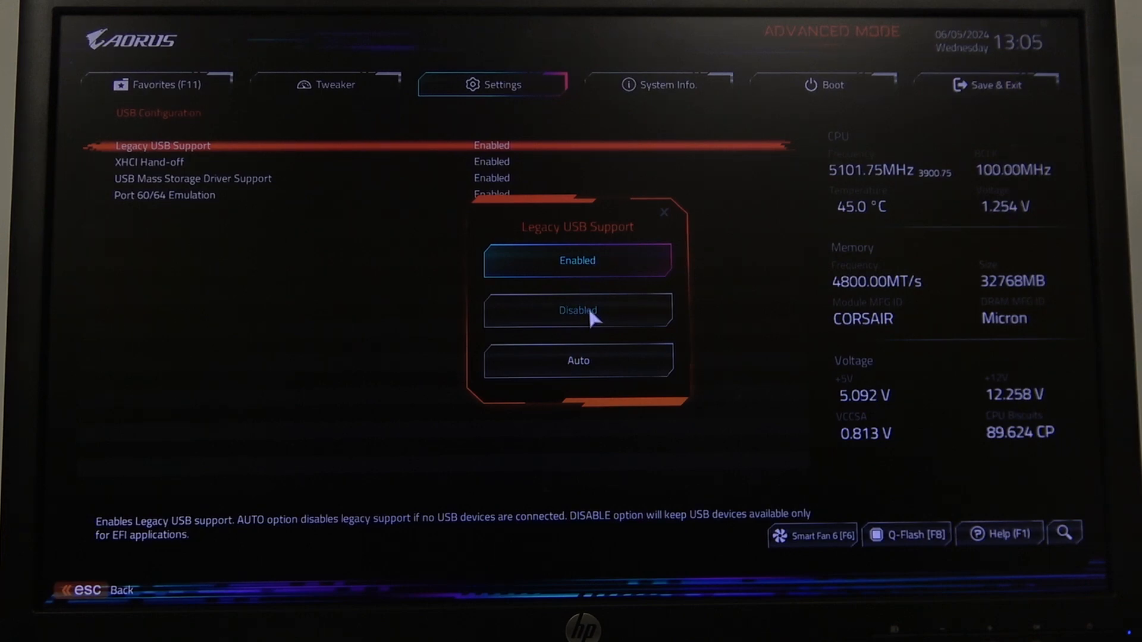
{"action": "left_click", "coordinate": [577, 260]}
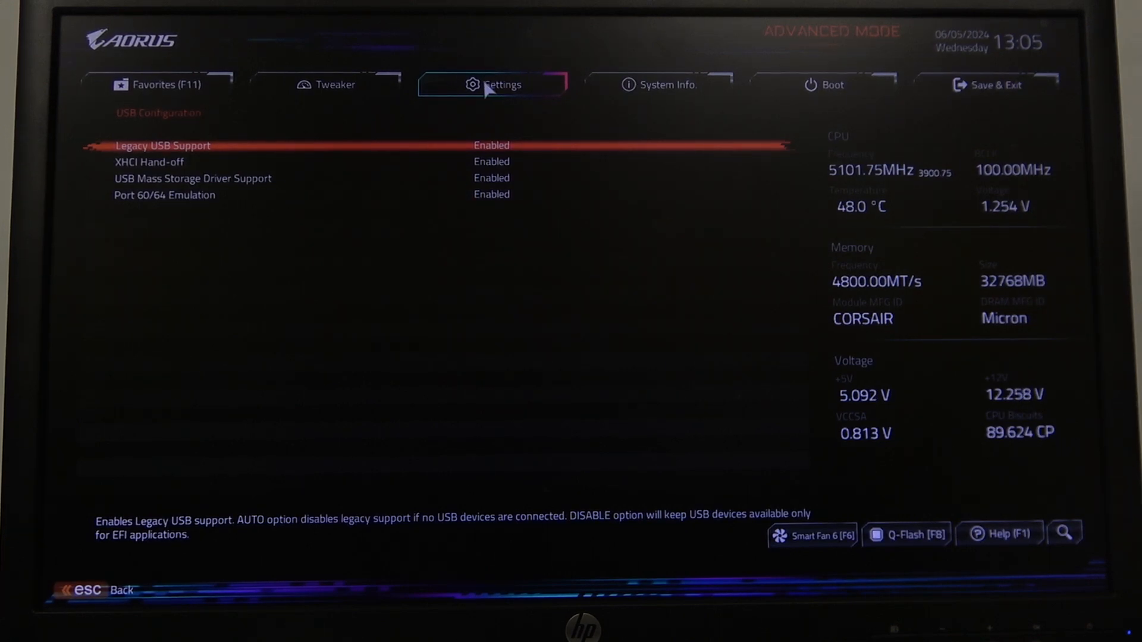
{"action": "left_click", "coordinate": [157, 85]}
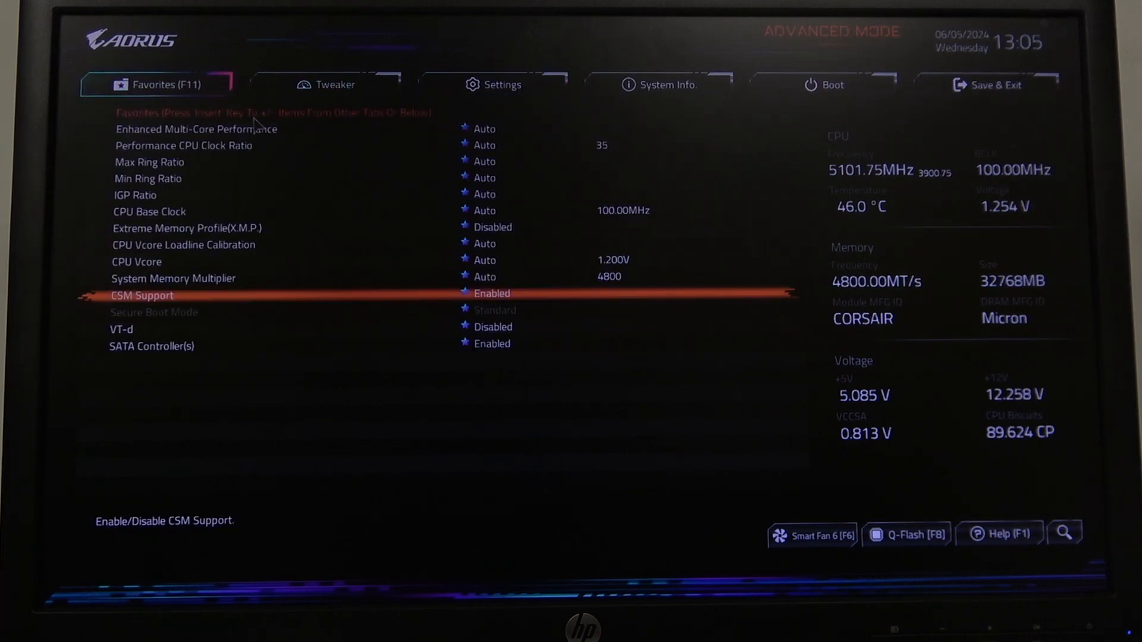